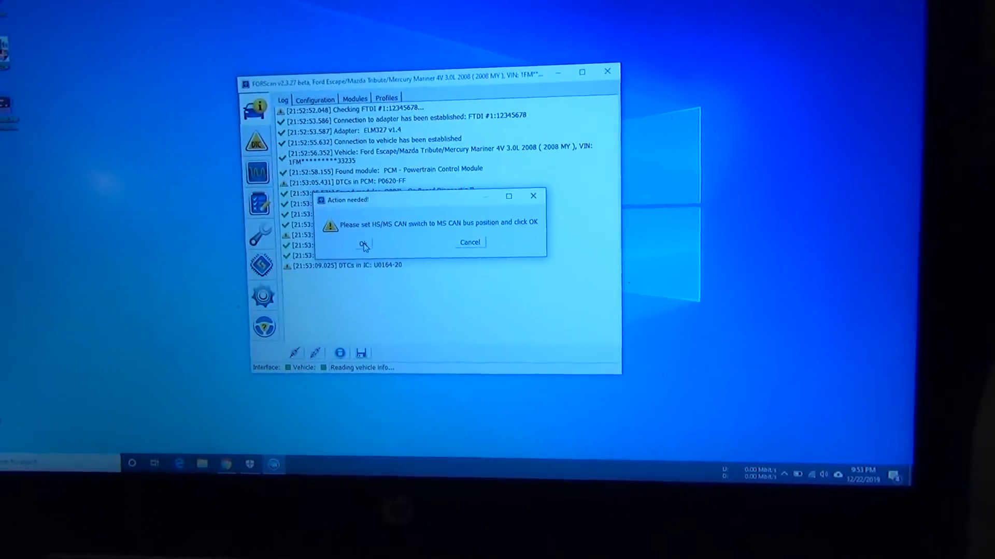
- Acknowledge the HS/MS CAN switch prompt and decline saving a vehicle profile
{"action": "left_click", "coordinate": [363, 245]}
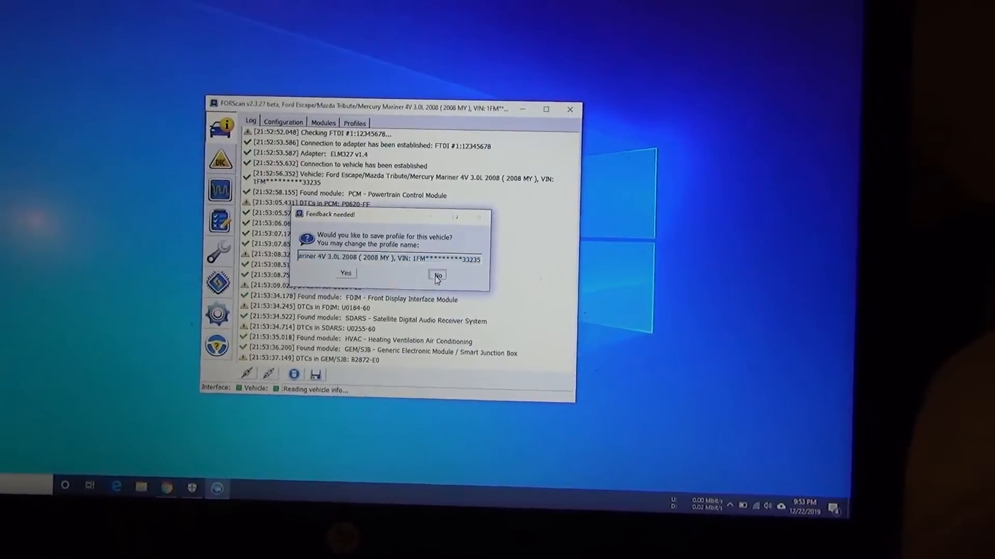
{"action": "left_click", "coordinate": [437, 274]}
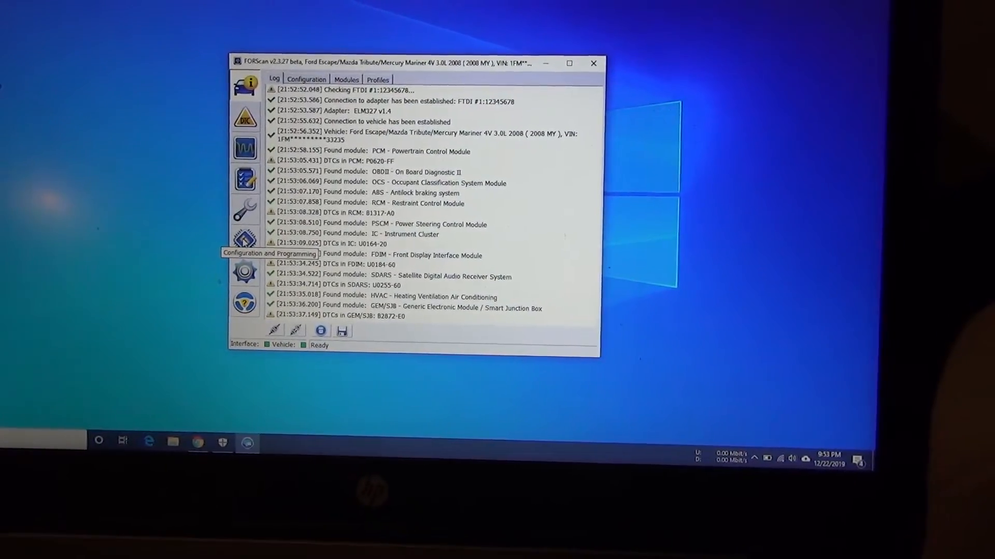
- Run the GEM/SJB Module configuration service procedure from Configuration and Programming
{"action": "left_click", "coordinate": [244, 241]}
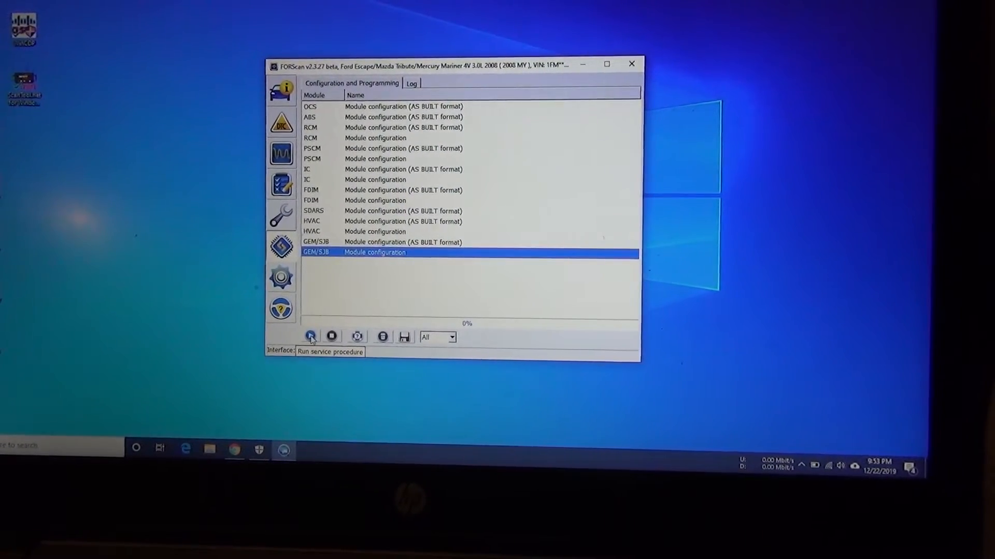
{"action": "left_click", "coordinate": [310, 336]}
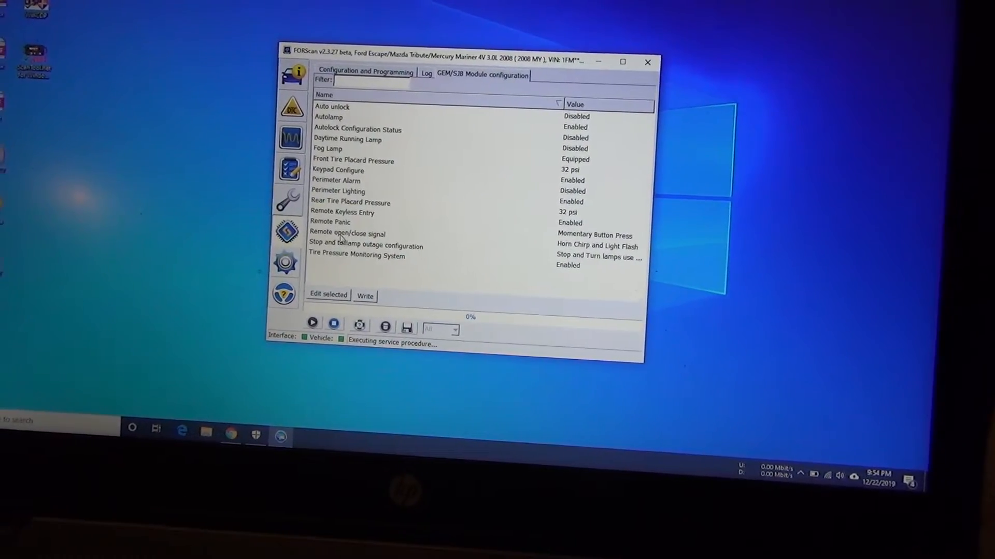
- Select Tire Pressure Monitoring System in the GEM/SJB list and bring up its value editor
{"action": "left_click", "coordinate": [343, 212]}
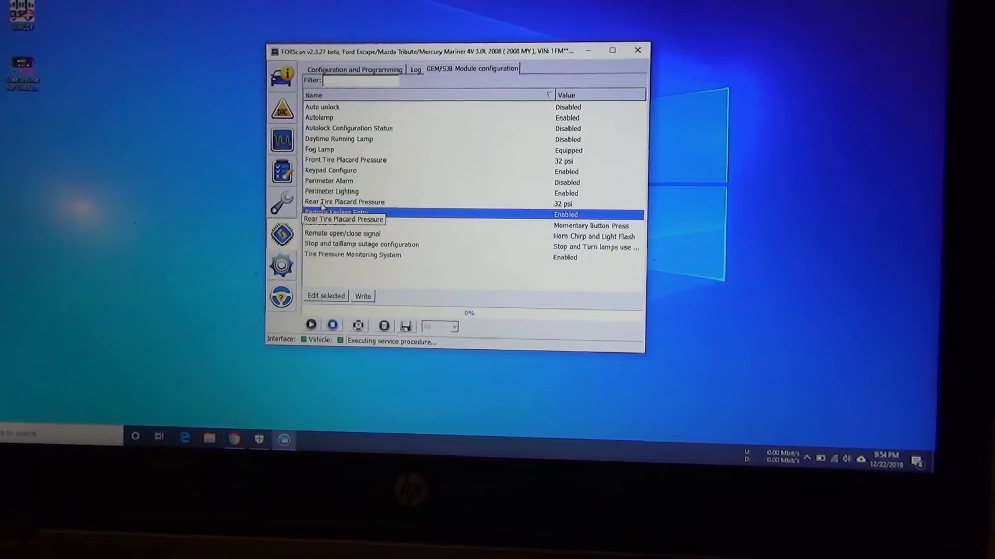
{"action": "left_click", "coordinate": [344, 205]}
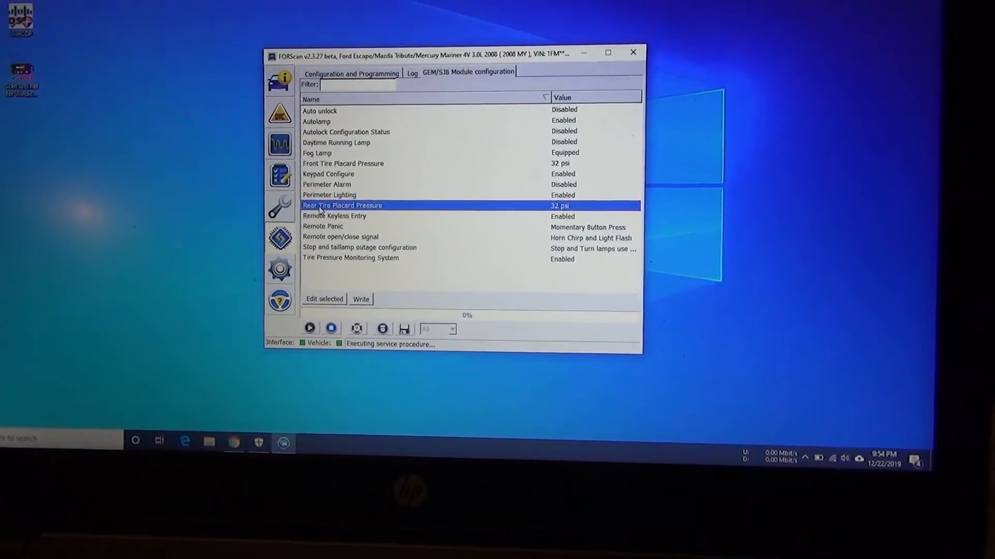
{"action": "left_click", "coordinate": [346, 165]}
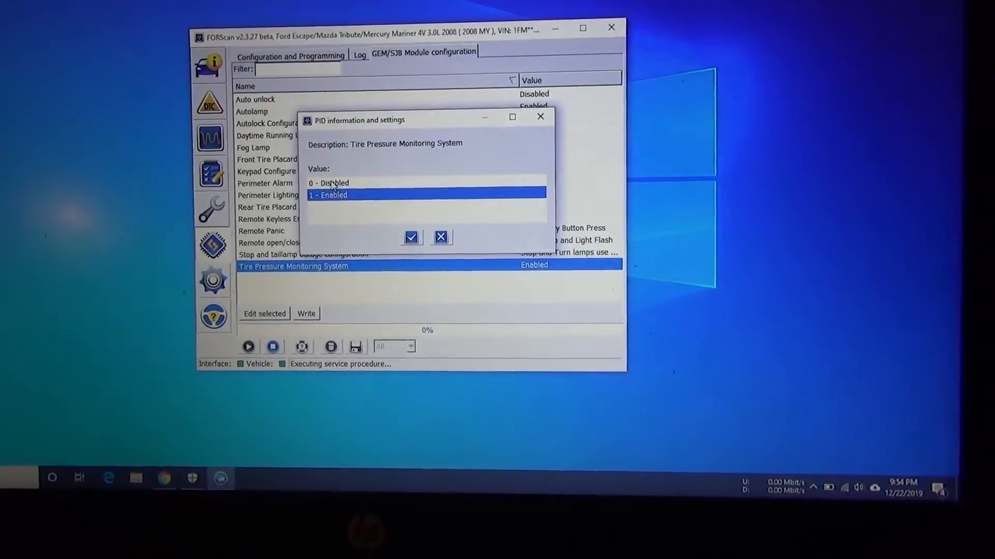
- Set Tire Pressure Monitoring System to 0 - Disabled and request writing the change to the module
{"action": "left_click", "coordinate": [328, 183]}
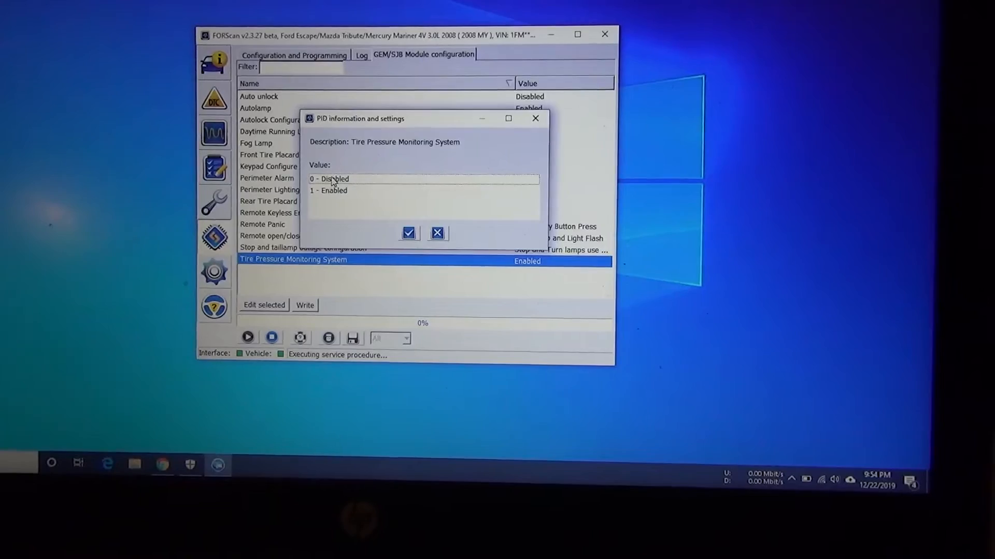
{"action": "left_click", "coordinate": [329, 179]}
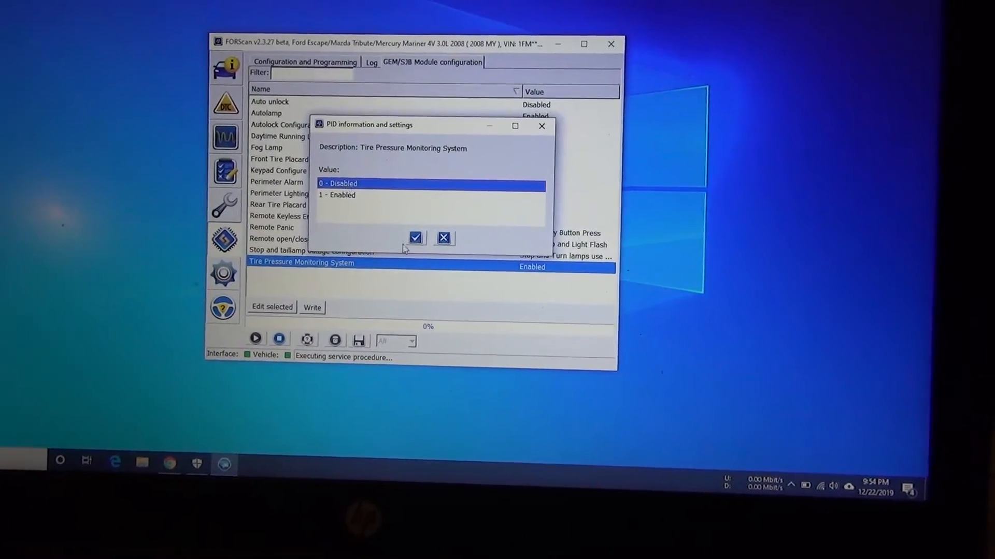
{"action": "left_click", "coordinate": [414, 237]}
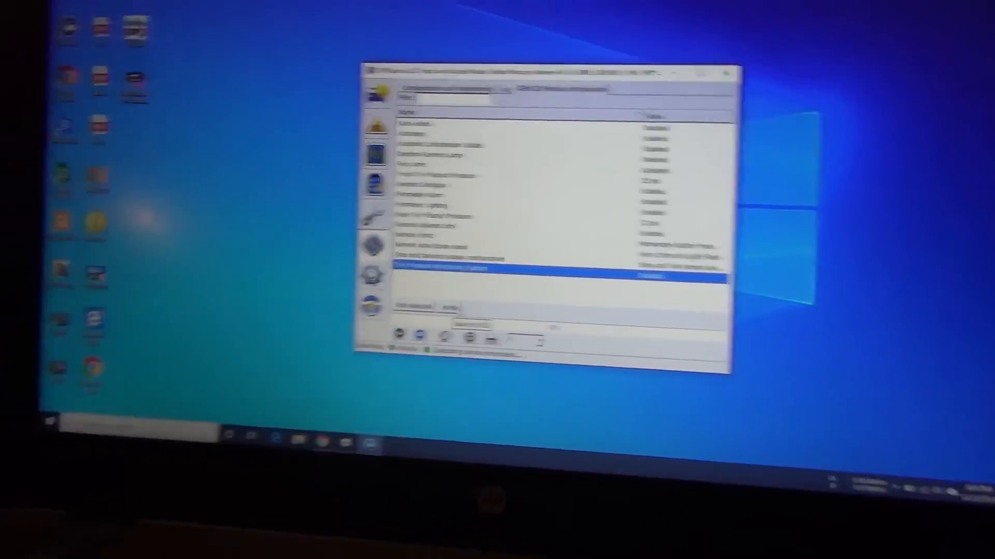
{"action": "left_click", "coordinate": [449, 342]}
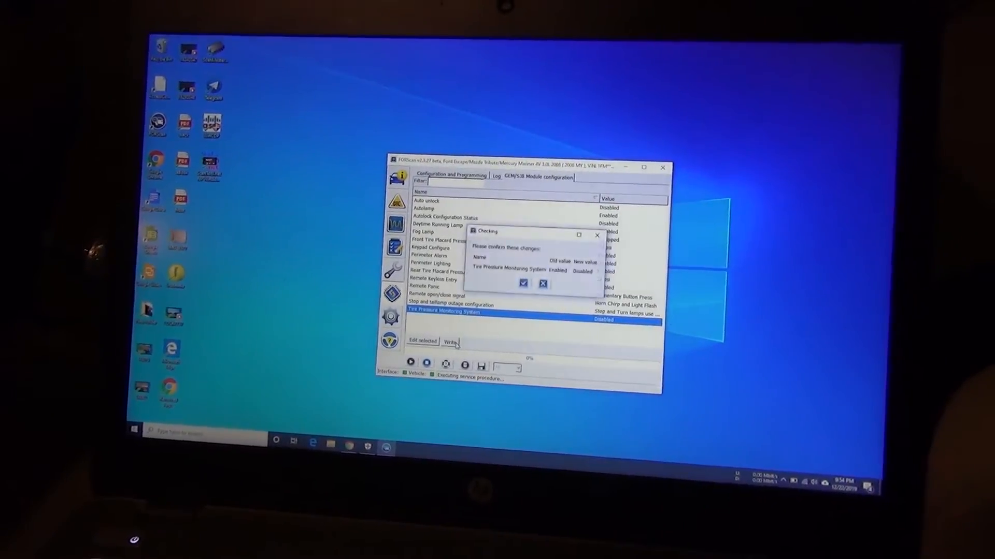